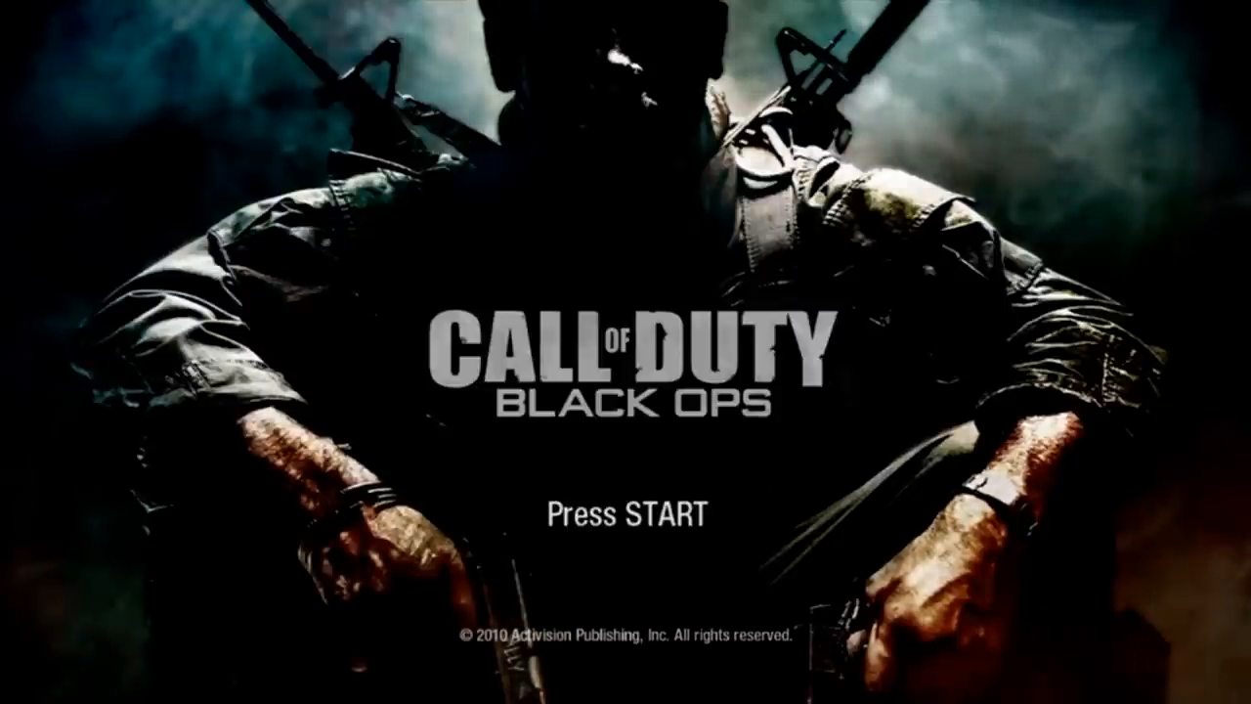
# Step: Start the campaign from the title screen and reach the computer in the dark room
pyautogui.press('Return')
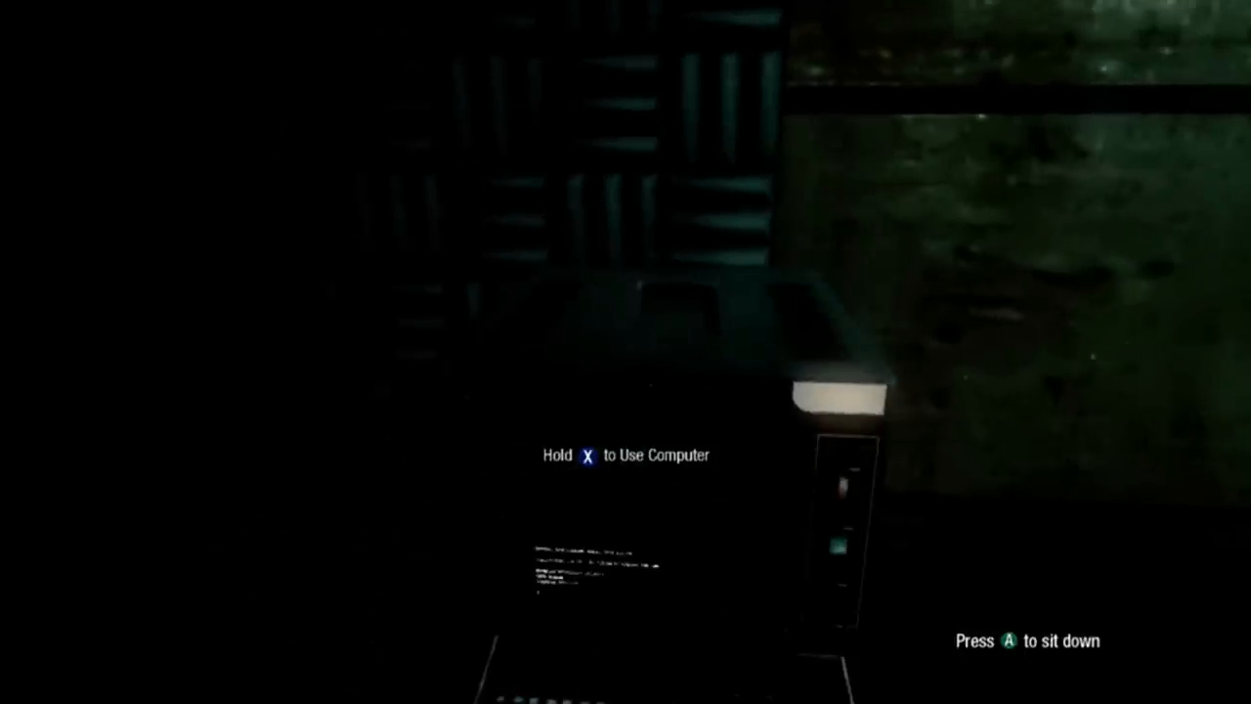
# Step: Use the CIA terminal and submit 3ARC UNLOCK so it reports Cheat Enabled!
pyautogui.press('x')
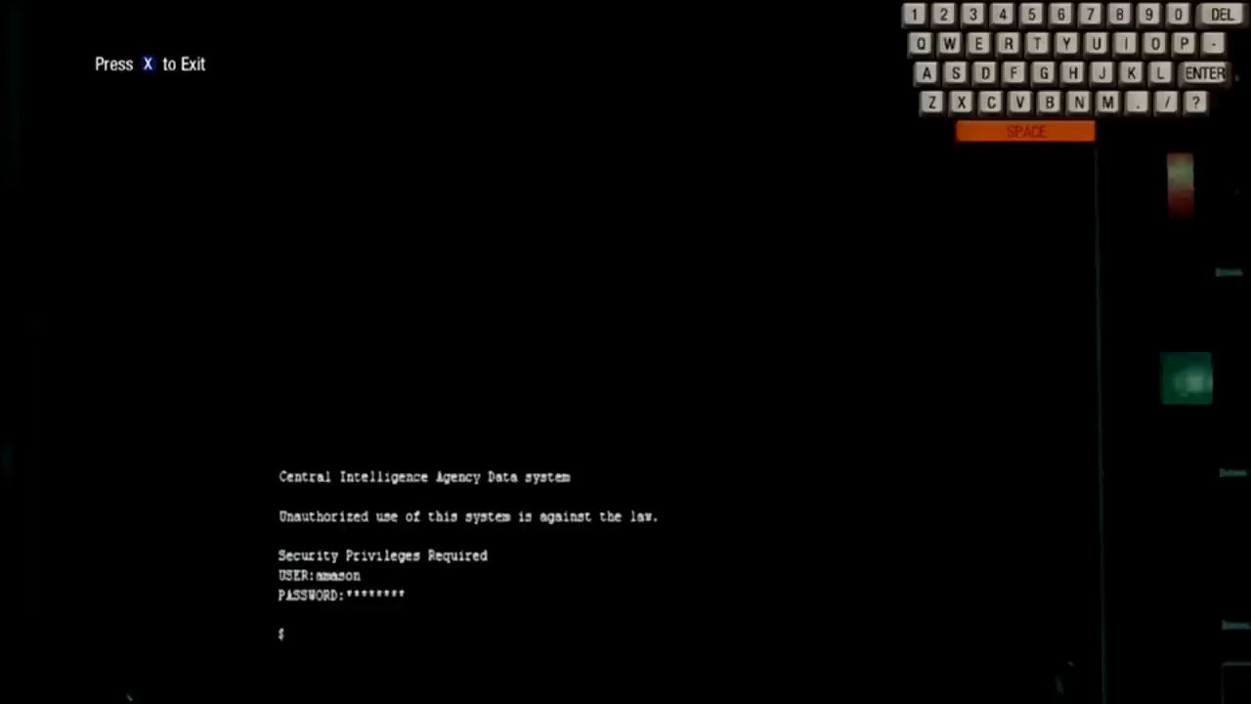
pyautogui.click(926, 74)
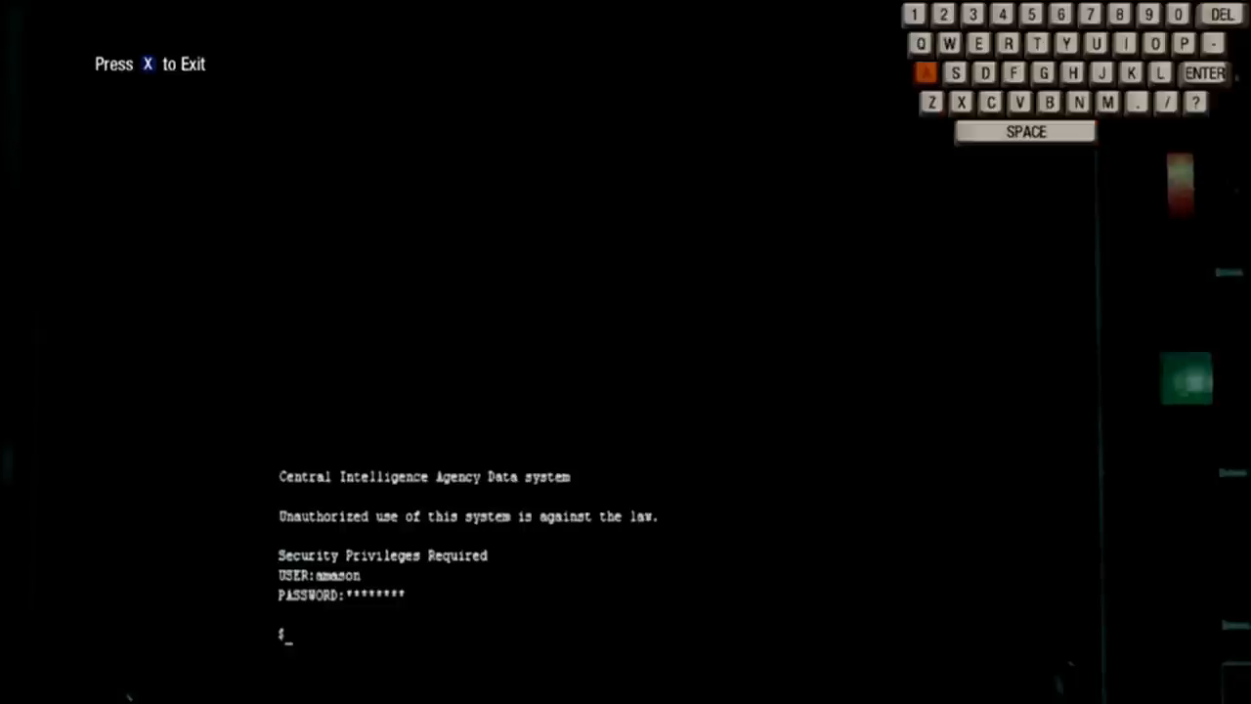
pyautogui.click(1013, 74)
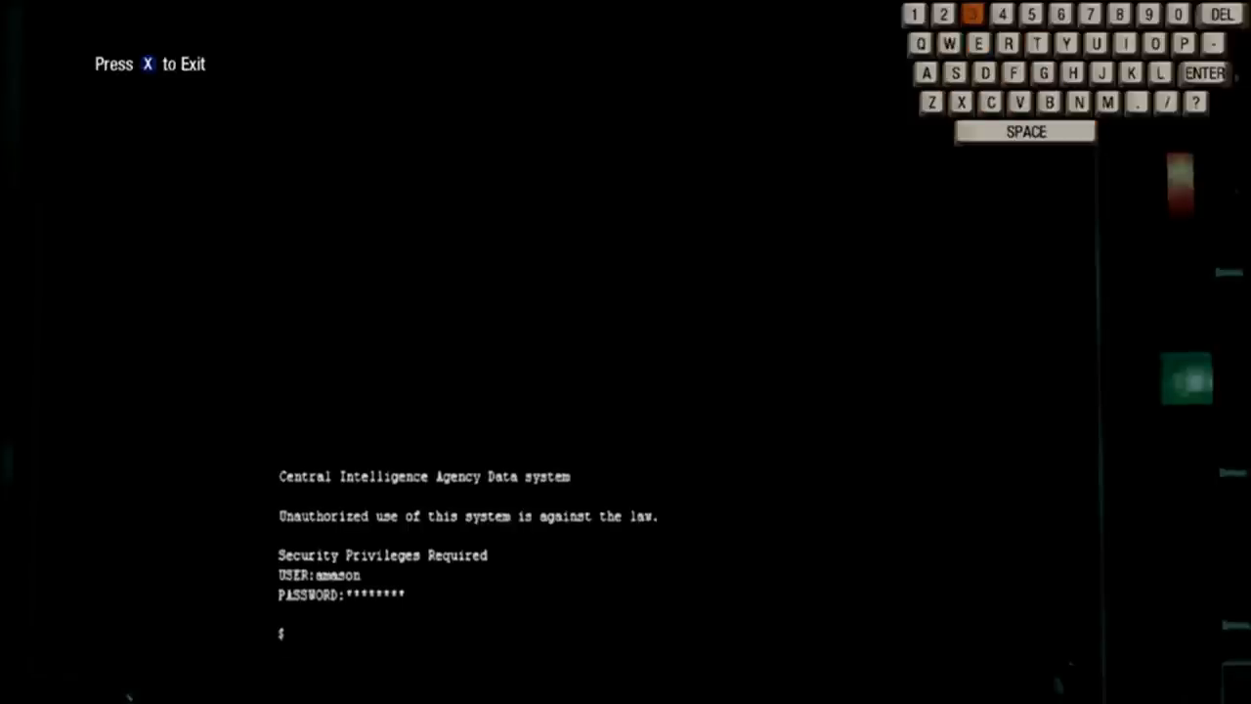
pyautogui.click(985, 72)
pyautogui.write('3')
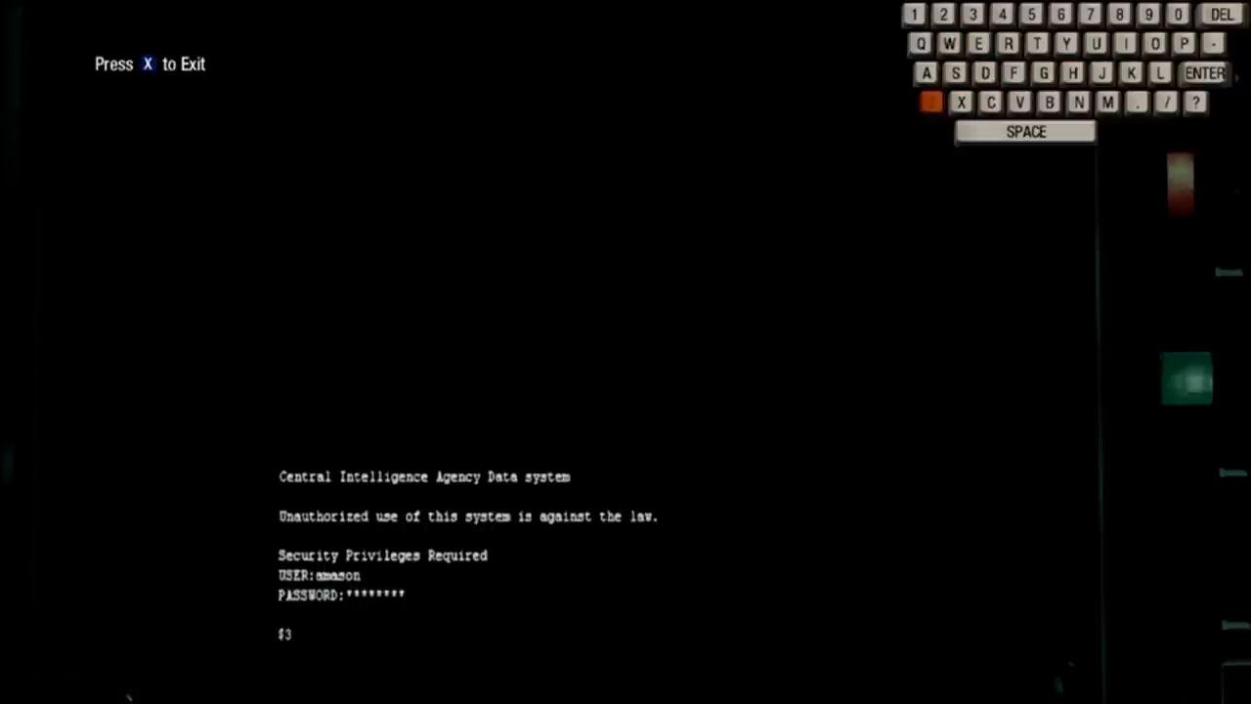
pyautogui.click(977, 43)
pyautogui.write('ARC')
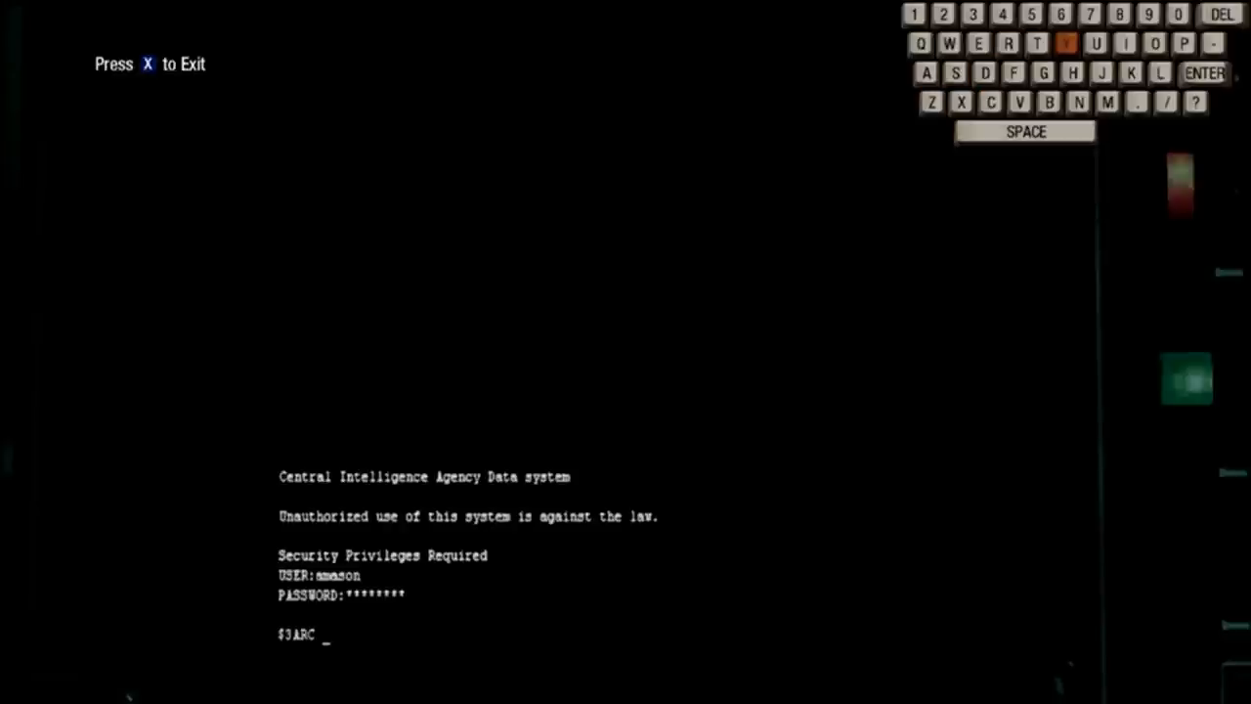
pyautogui.click(1130, 74)
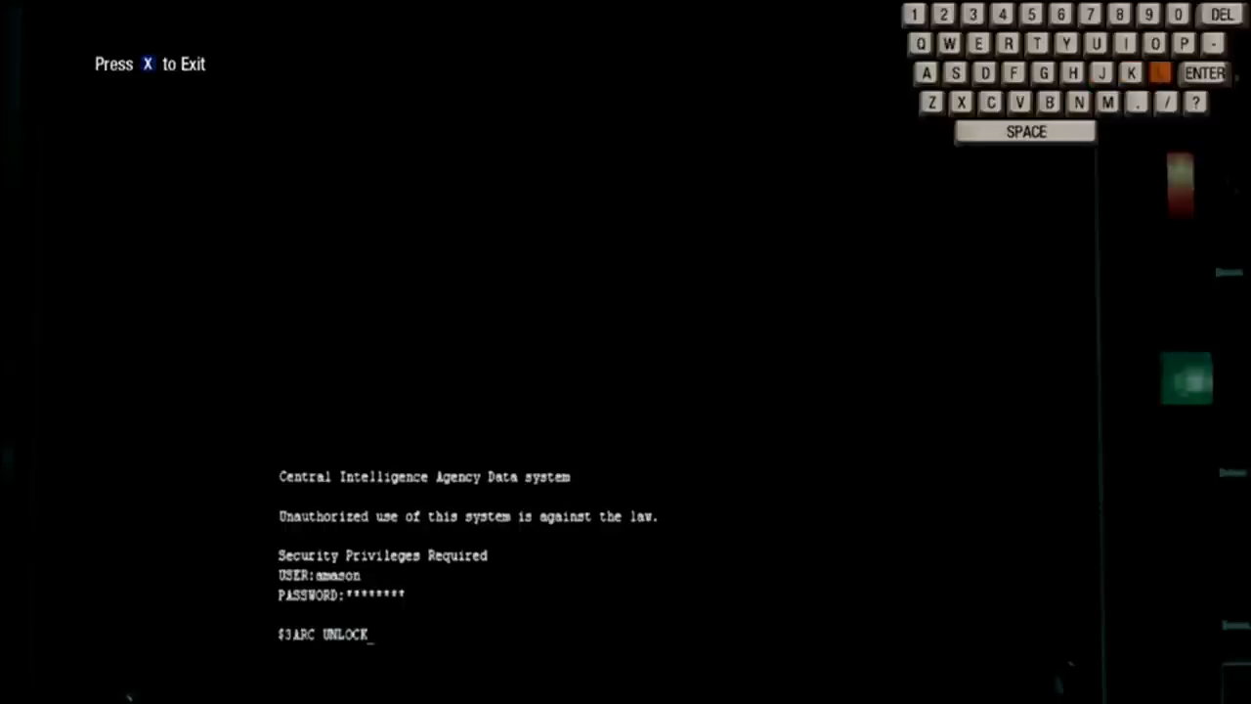
pyautogui.click(1205, 72)
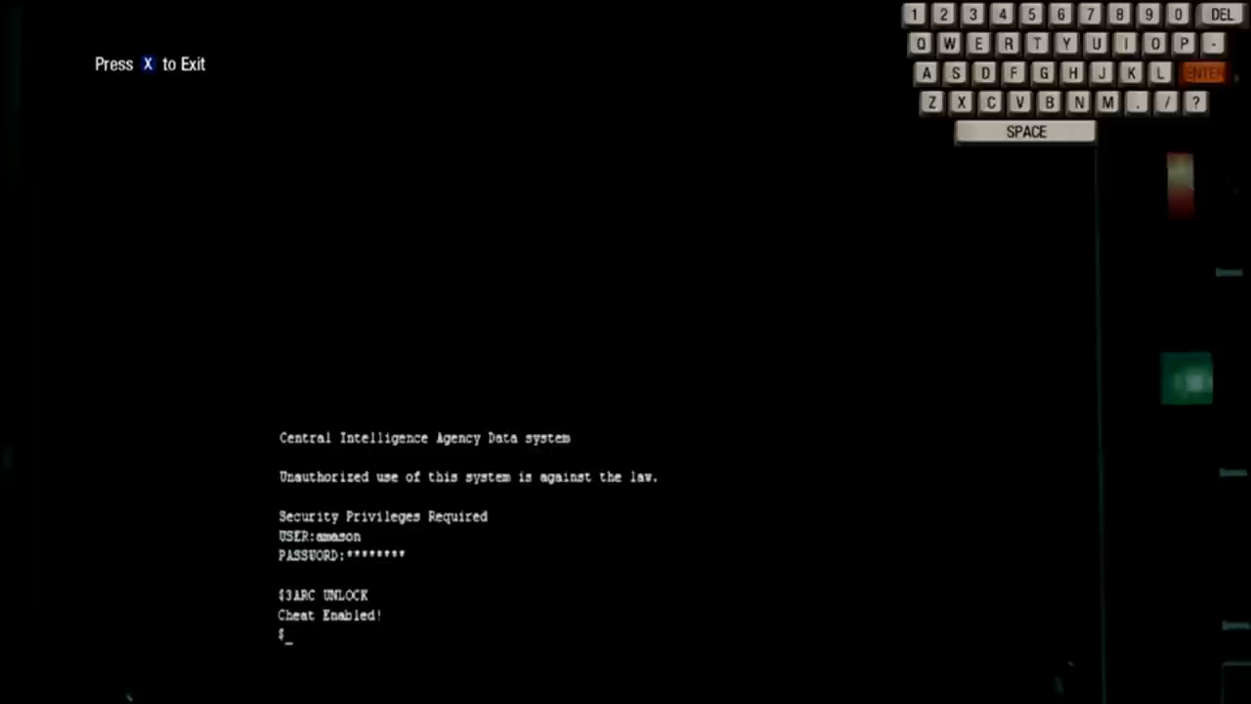
# Step: Submit 3ARC INTEL, bringing up the Closer Analysis achievement warning
pyautogui.click(1013, 72)
pyautogui.write('3A')
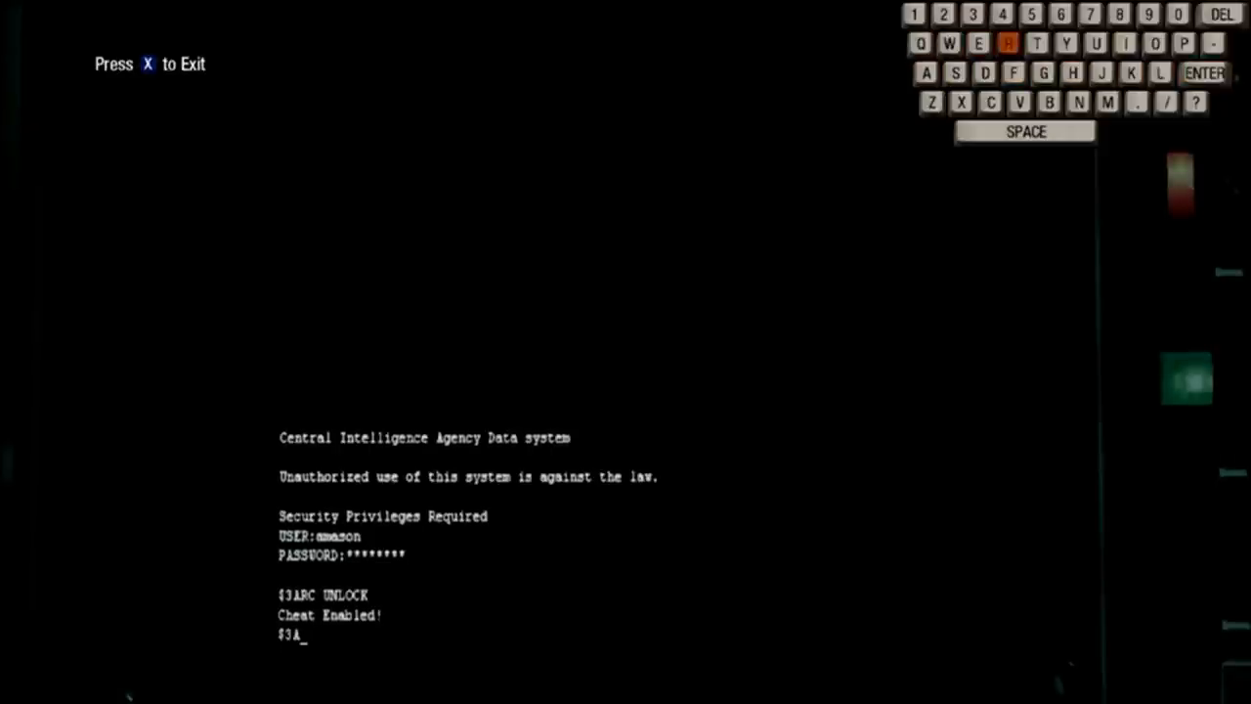
pyautogui.click(989, 101)
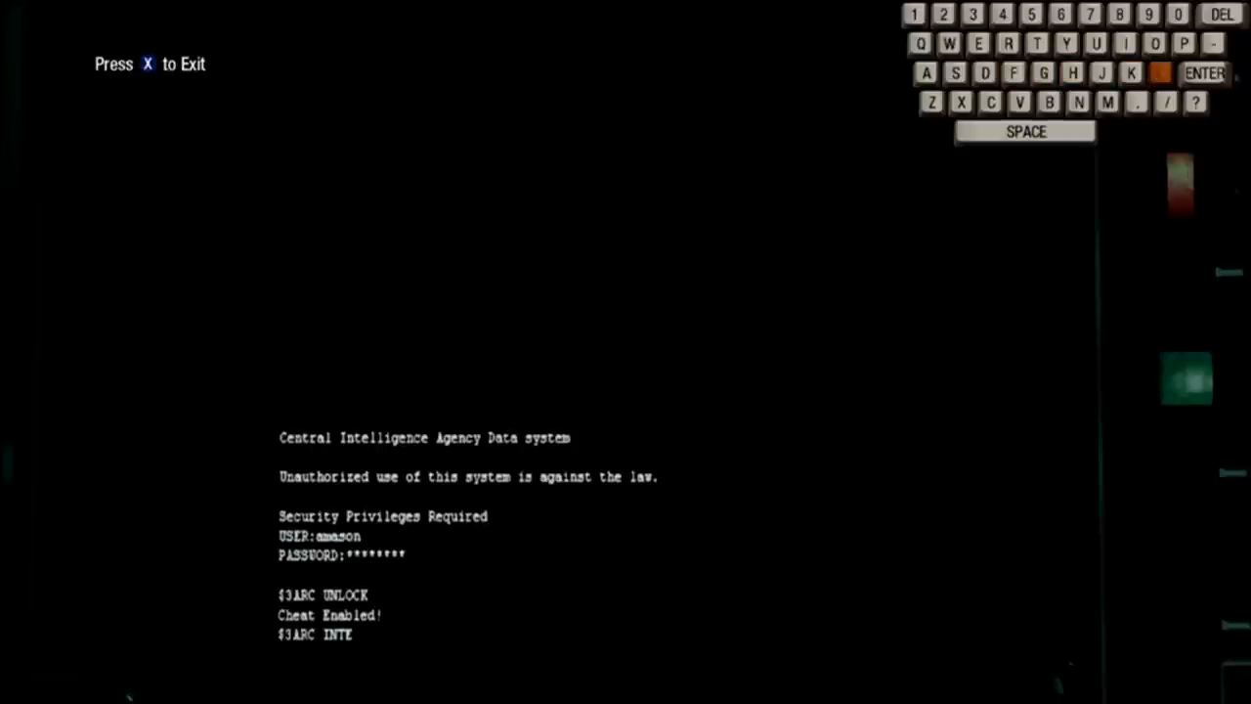
pyautogui.click(1204, 72)
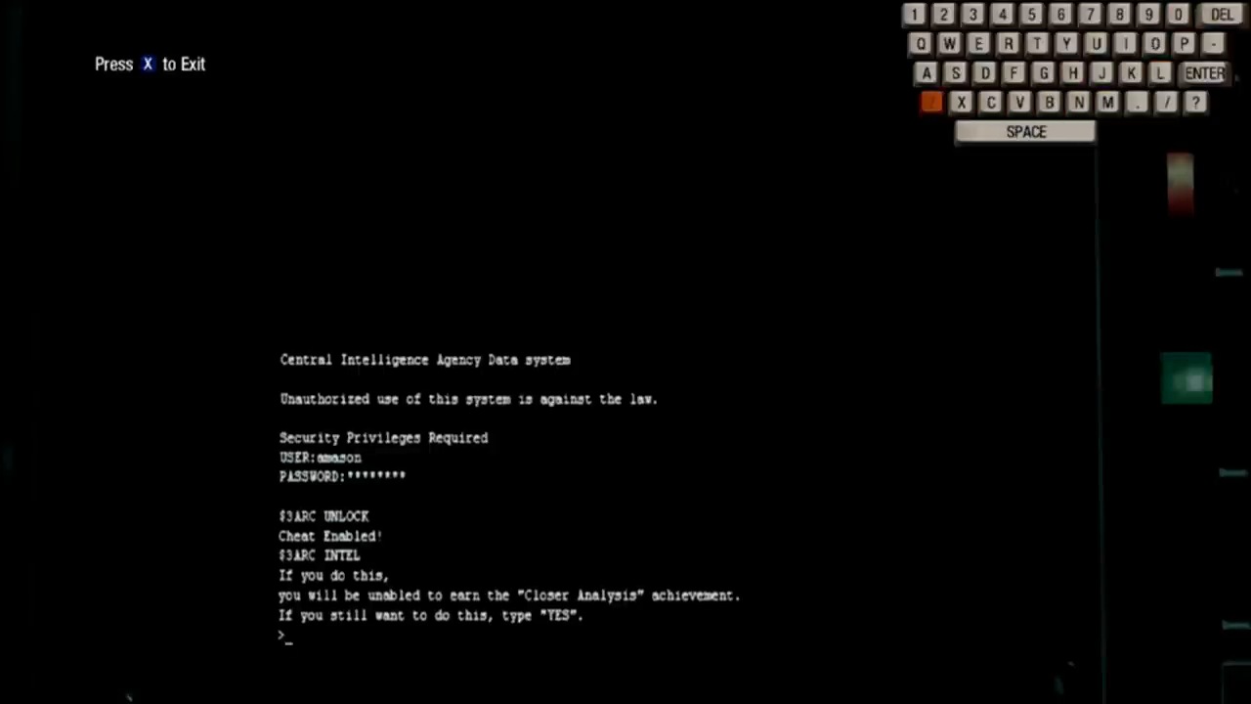
# Step: Enter ZORK at the YES prompt and begin typing DOA
pyautogui.click(931, 102)
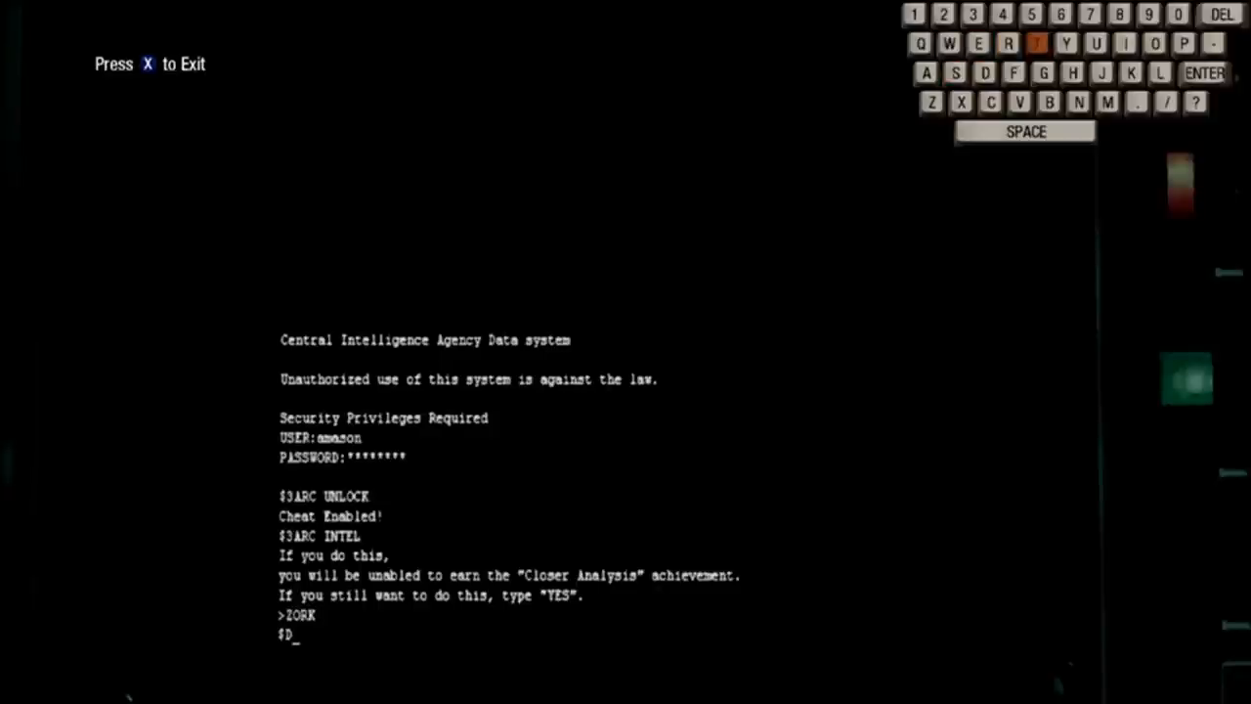
pyautogui.click(986, 74)
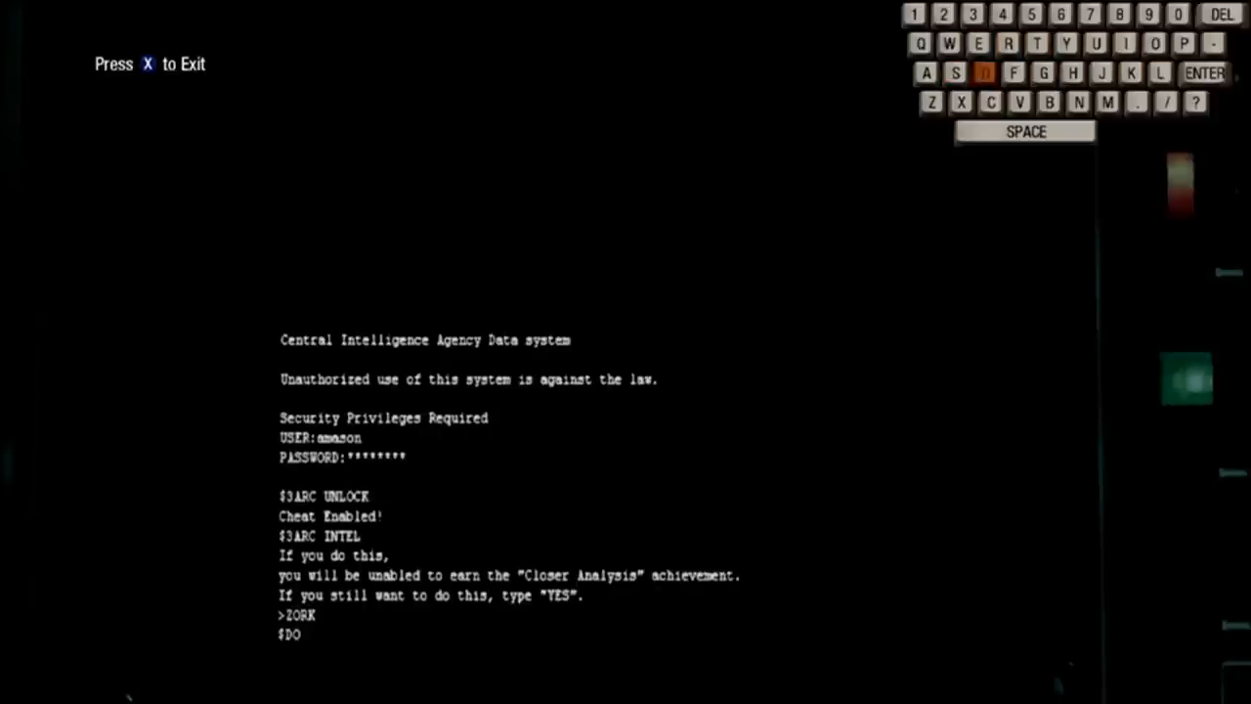